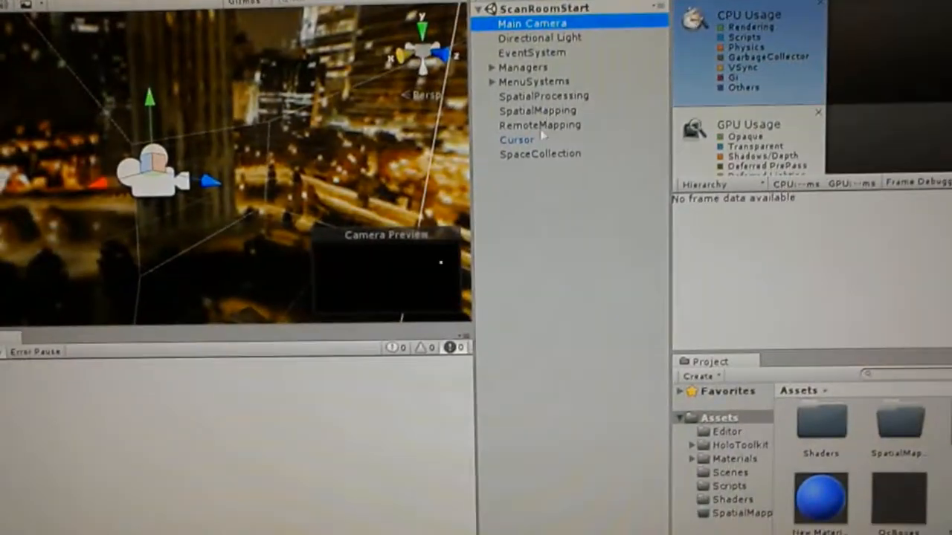
Choose Start on the floating EPrime PreProd menu to reach the New Game / Continue choices.
click(562, 92)
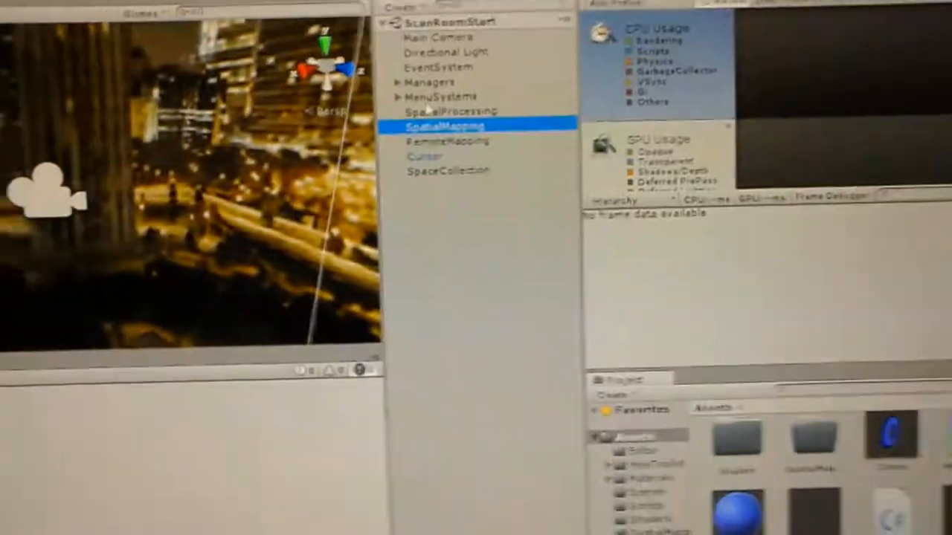
click(509, 80)
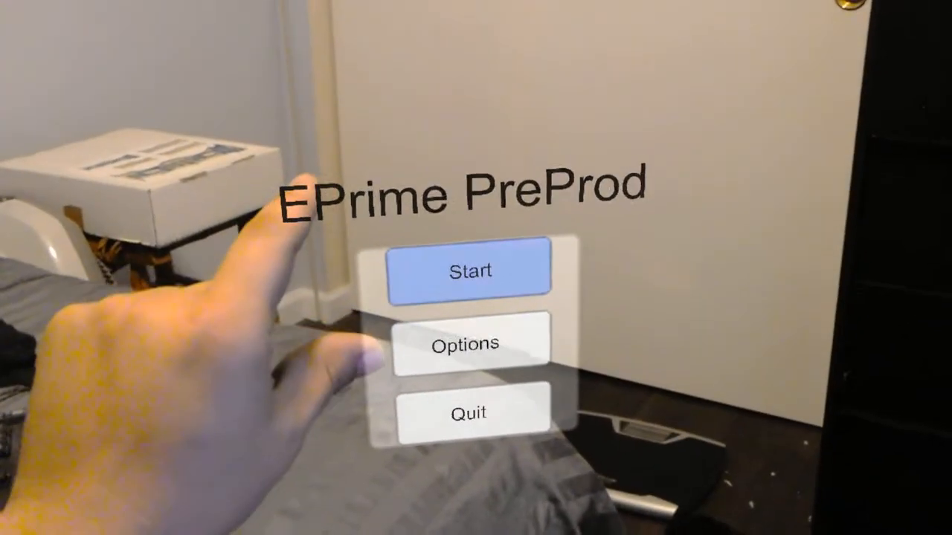
click(470, 269)
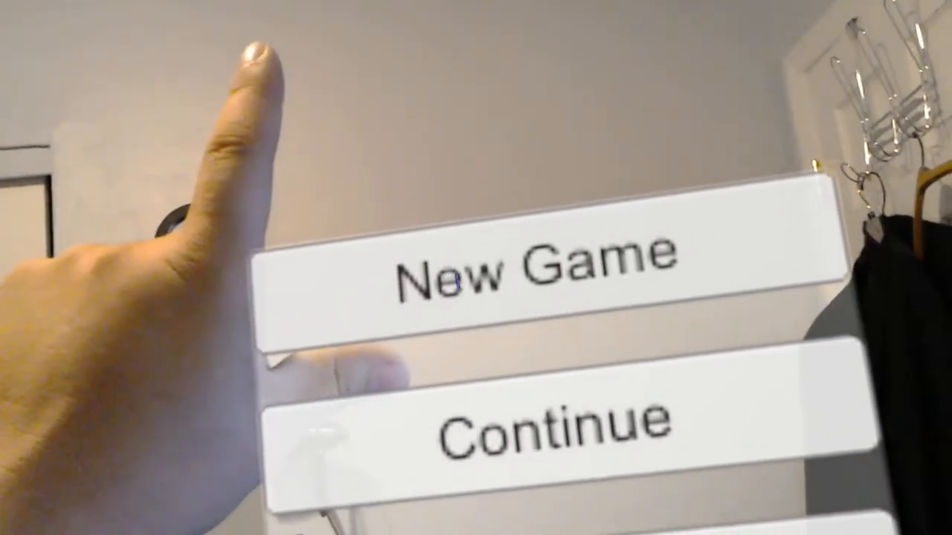